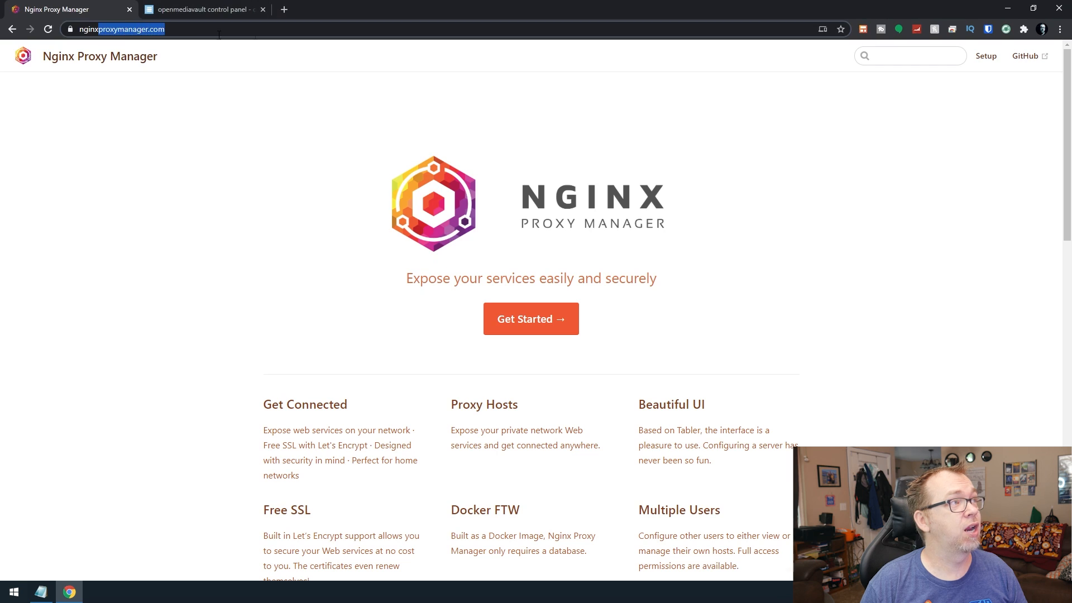
- Scroll to Quick Setup and select the example config.json database settings
{"action": "scroll", "scroll_direction": "down", "scroll_amount": 3}
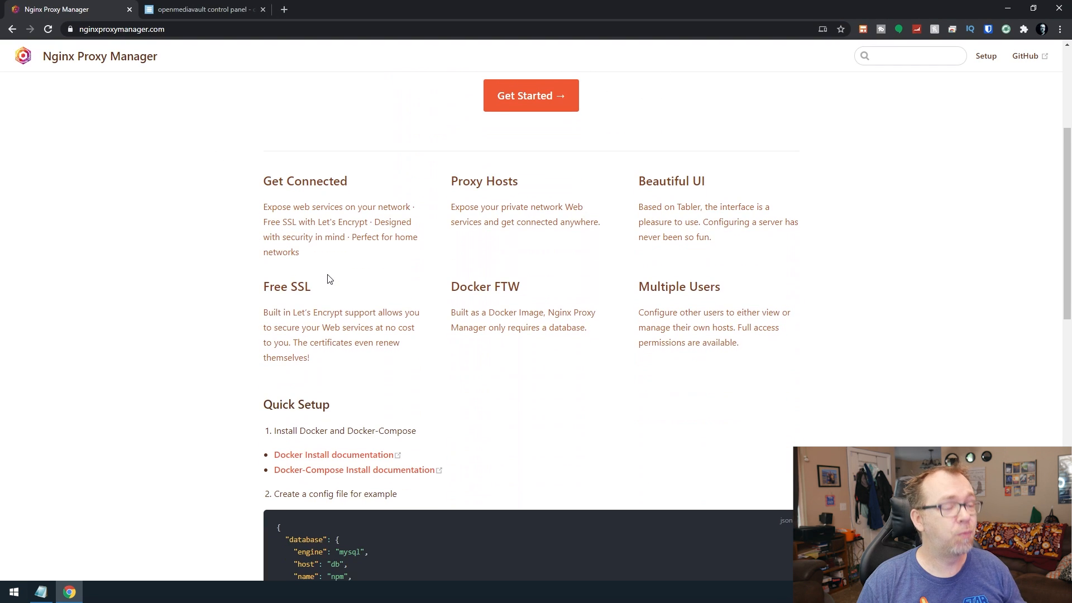
{"action": "scroll", "scroll_direction": "down", "scroll_amount": 3}
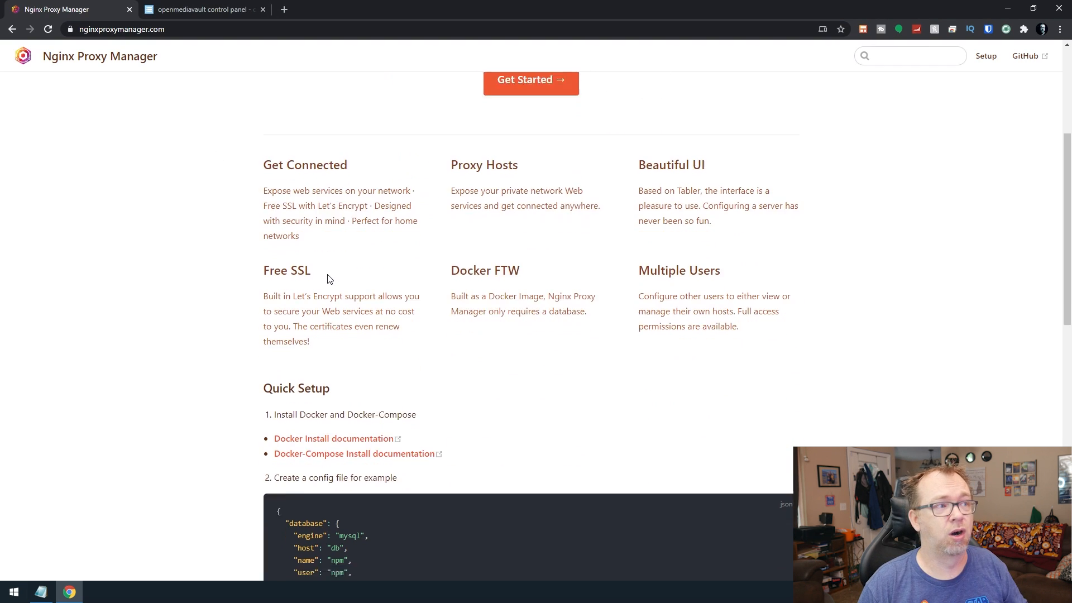
{"action": "scroll", "scroll_direction": "down", "scroll_amount": 3}
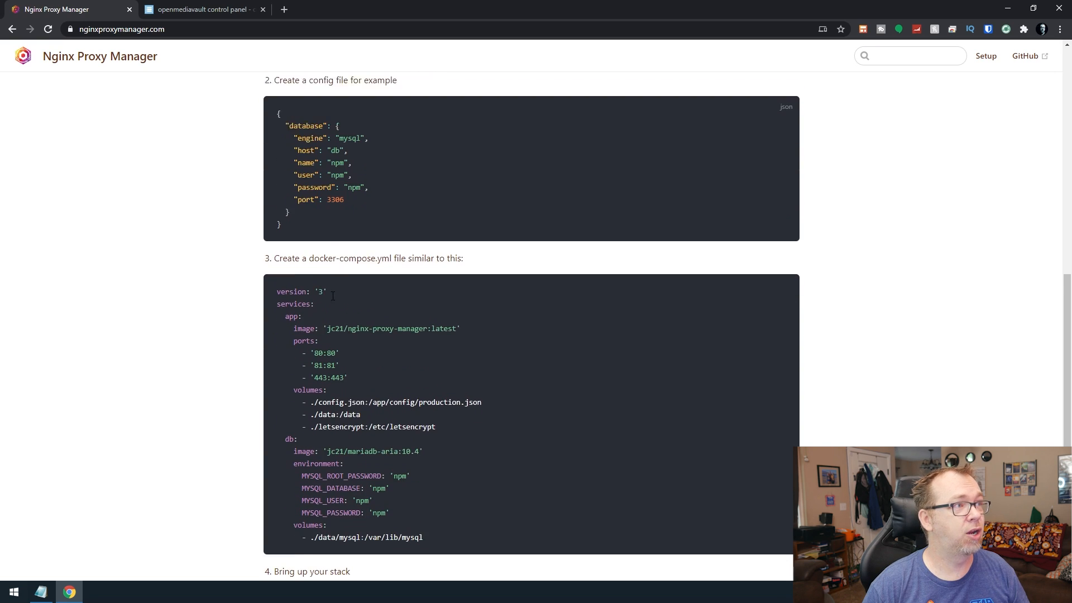
{"action": "scroll", "scroll_direction": "up", "scroll_amount": 3}
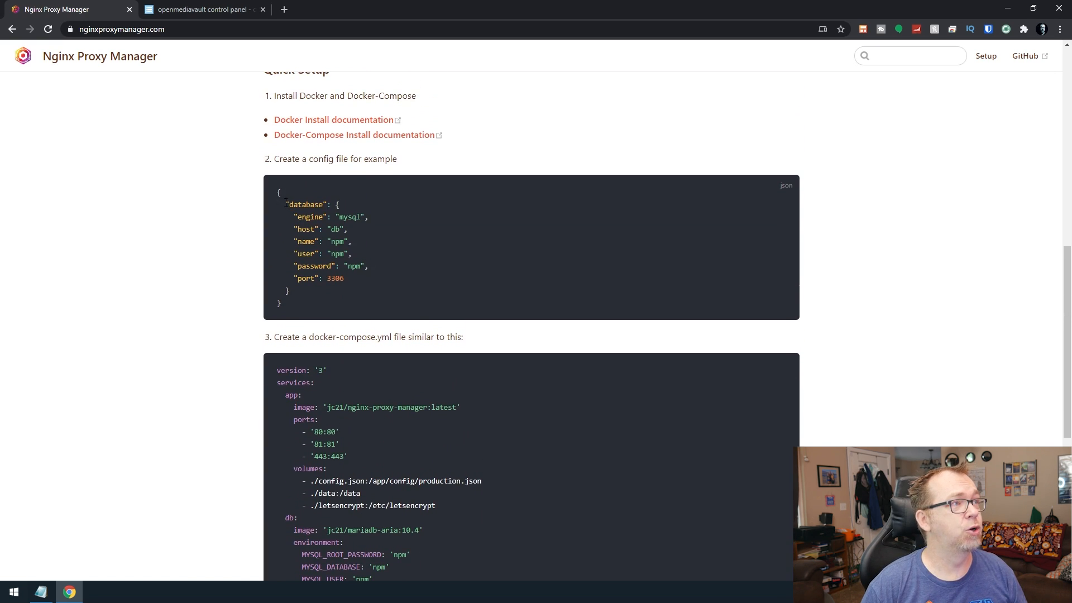
{"action": "left_click_drag", "start_coordinate": [277, 198], "coordinate": [280, 304]}
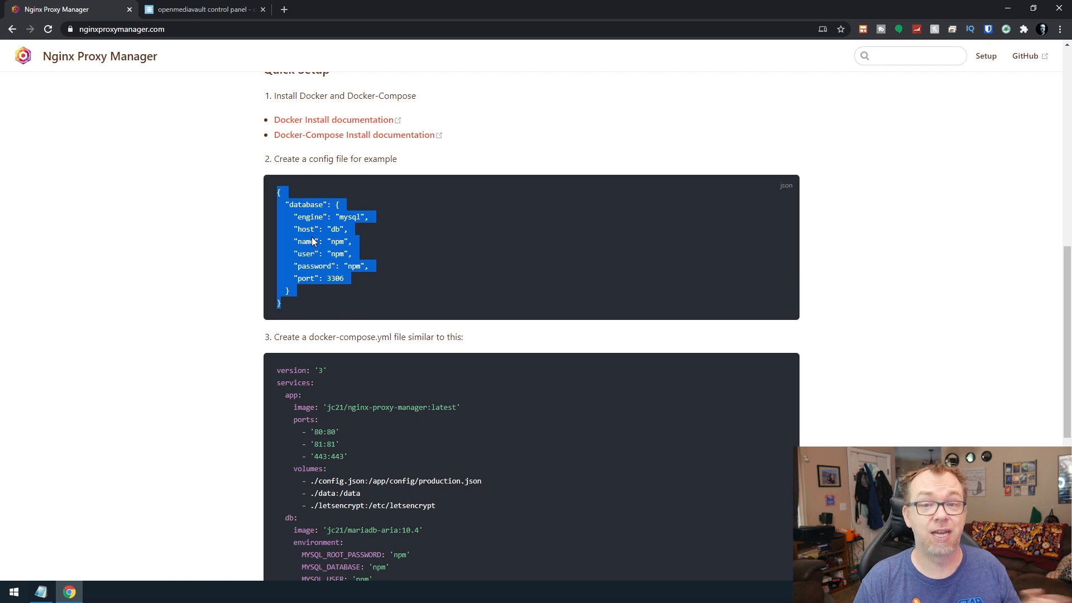
- Select the docker-compose.yml example and bring up the openmediavault login page
{"action": "scroll", "scroll_direction": "down", "scroll_amount": 3}
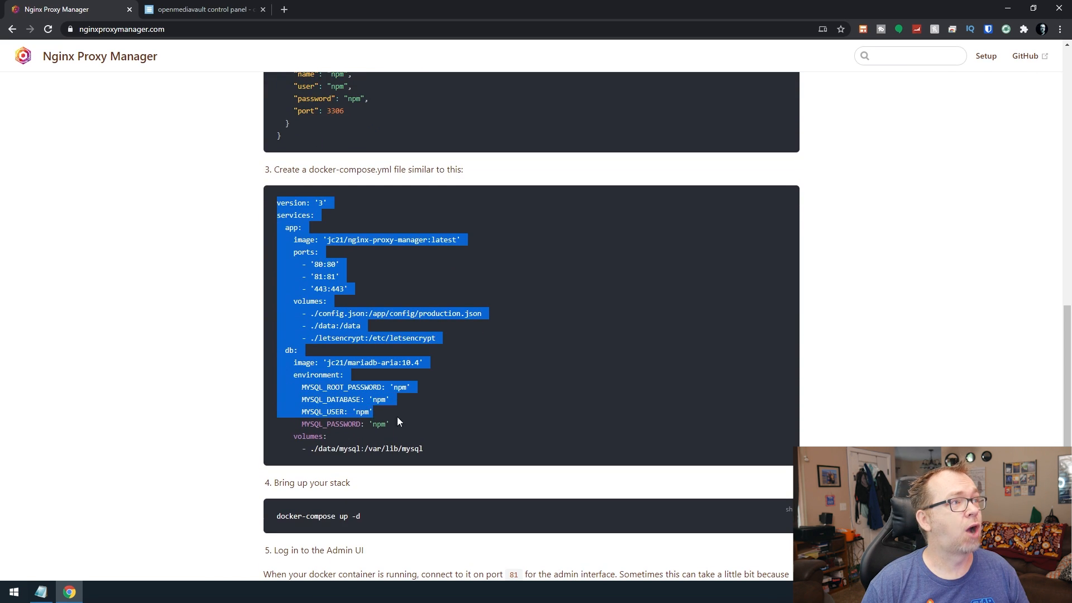
{"action": "left_click_drag", "start_coordinate": [398, 422], "coordinate": [441, 448]}
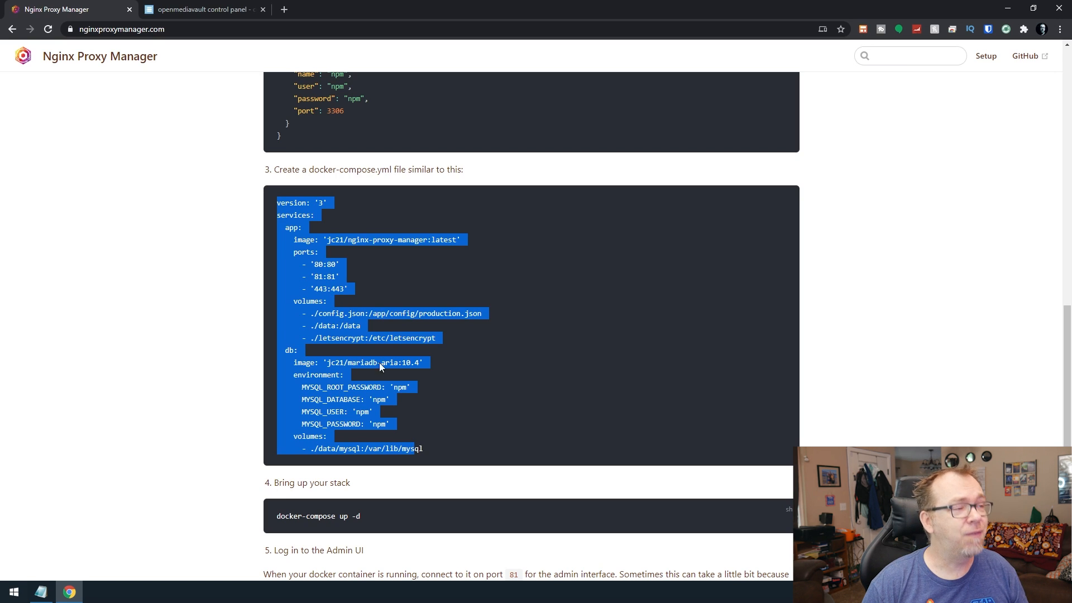
{"action": "left_click", "coordinate": [334, 348]}
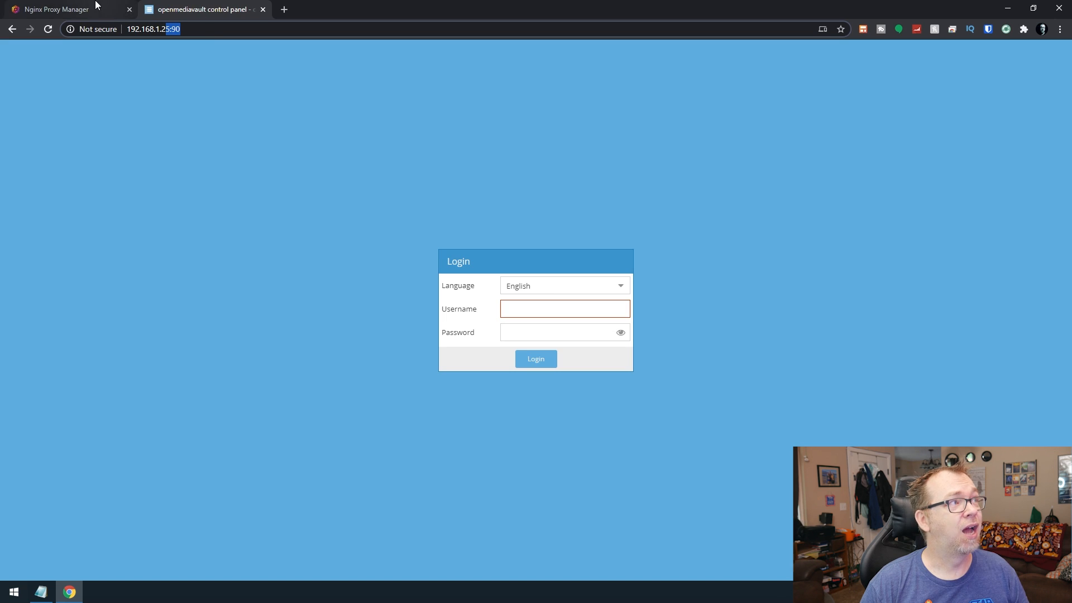
- Return to the Nginx Proxy Manager setup guide tab
{"action": "left_click", "coordinate": [56, 8]}
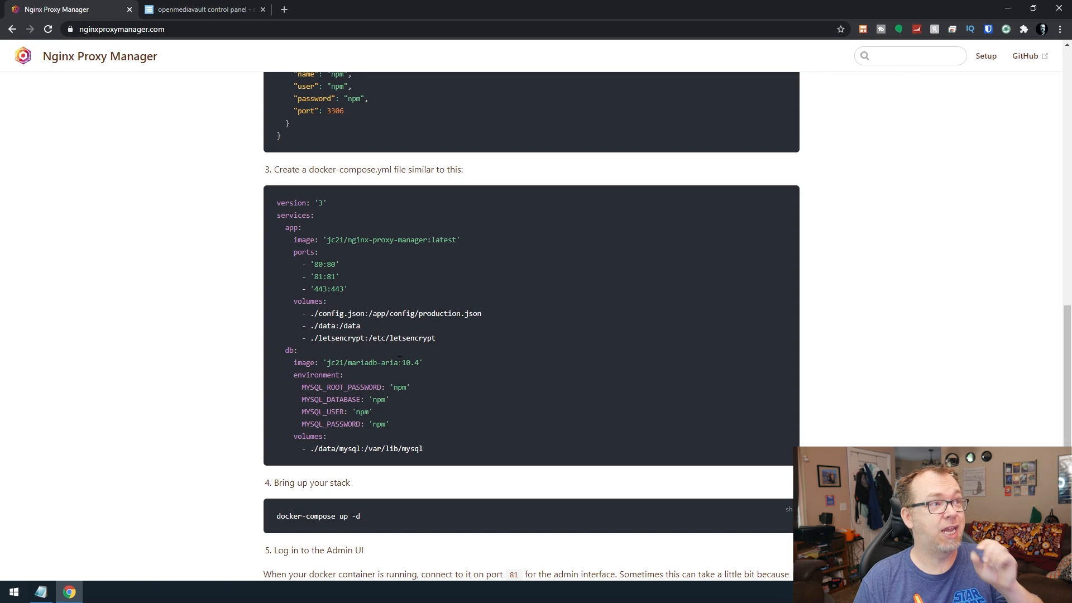
{"action": "mouse_move", "coordinate": [402, 348]}
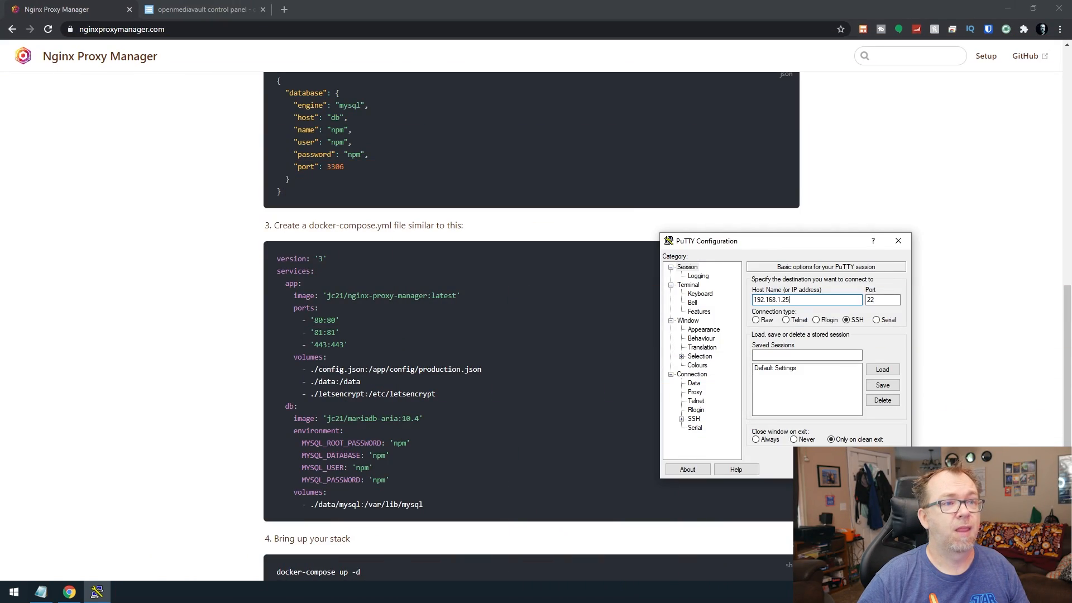
- Open the SSH session to 192.168.1.25, log in as pi, and list files
{"action": "left_click", "coordinate": [897, 241]}
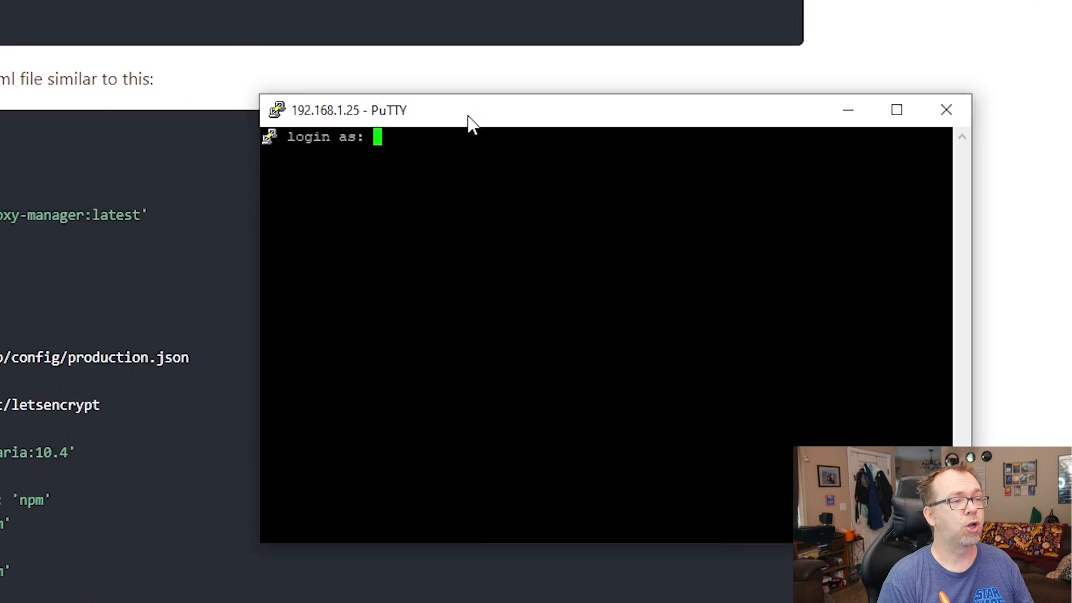
{"action": "type", "text": "pi"}
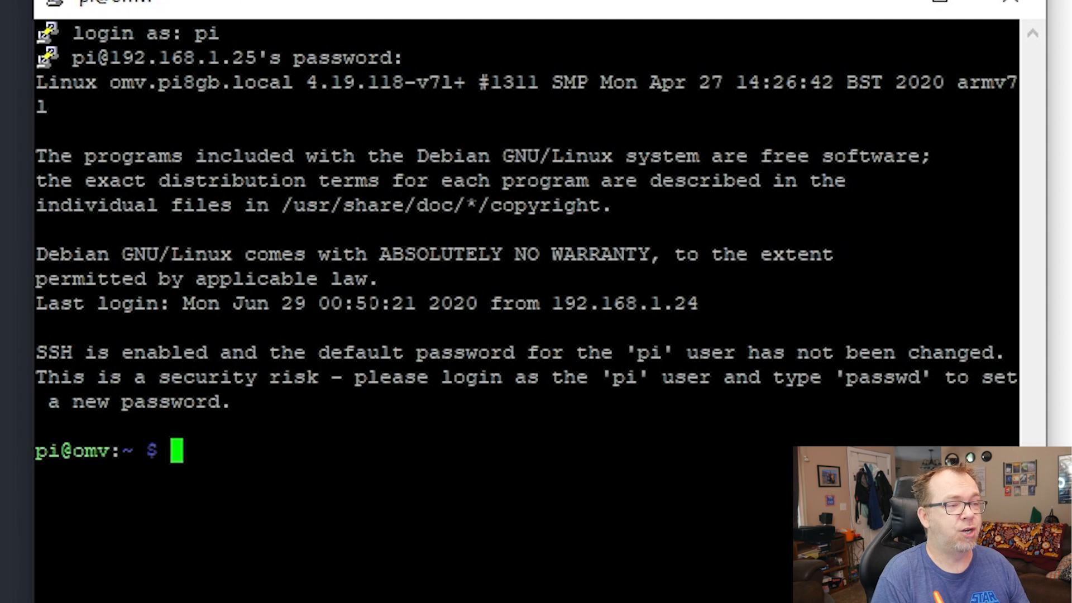
{"action": "type", "text": "ls"}
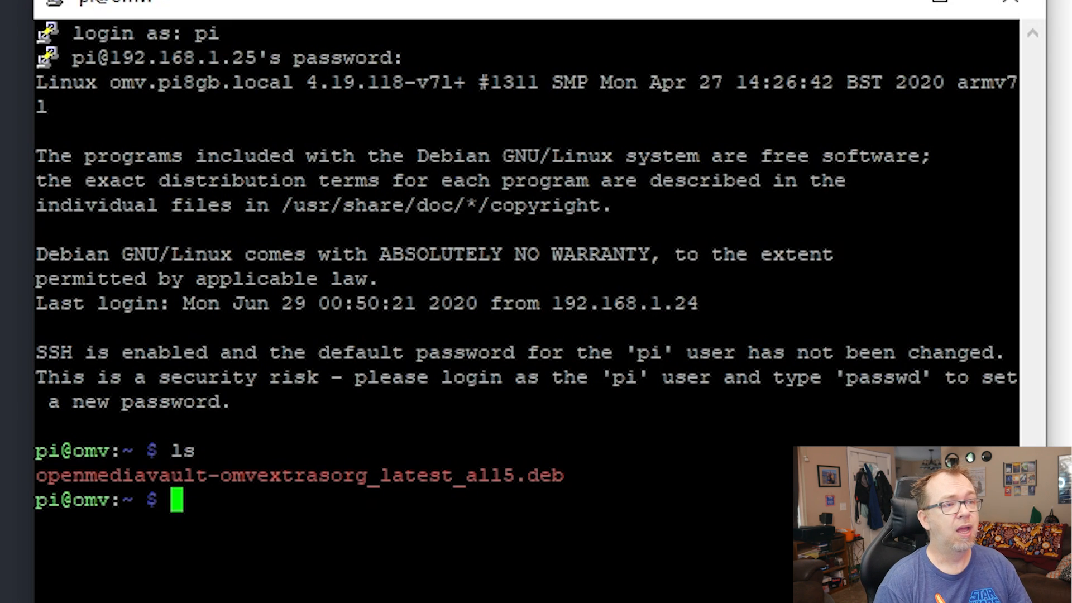
- Create an nginx folder, enter it, and start nano on config.json
{"action": "type", "text": "m"}
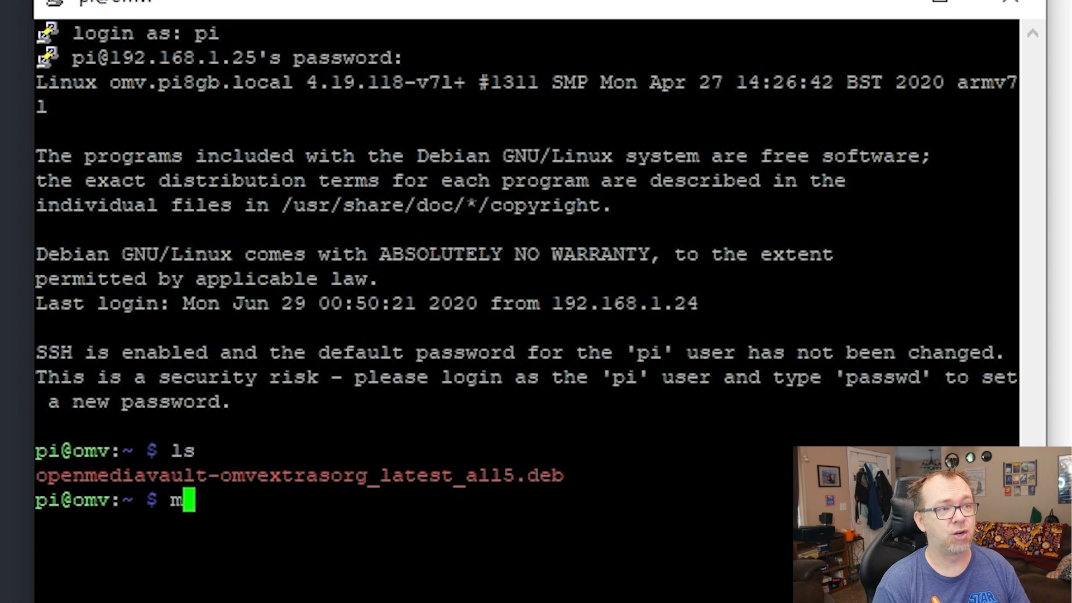
{"action": "type", "text": "kdir"}
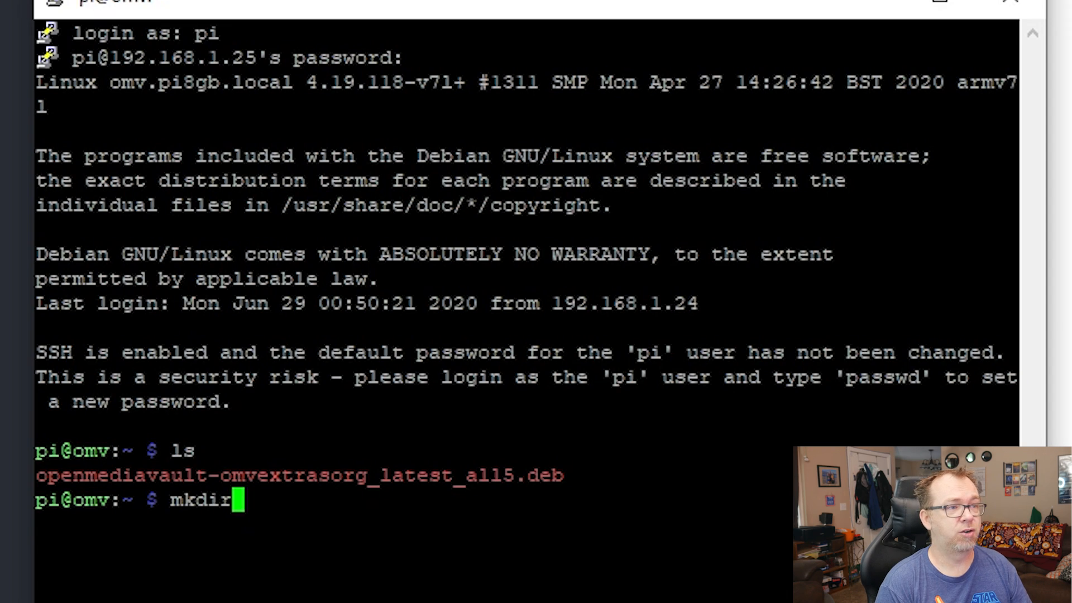
{"action": "type", "text": "nginx"}
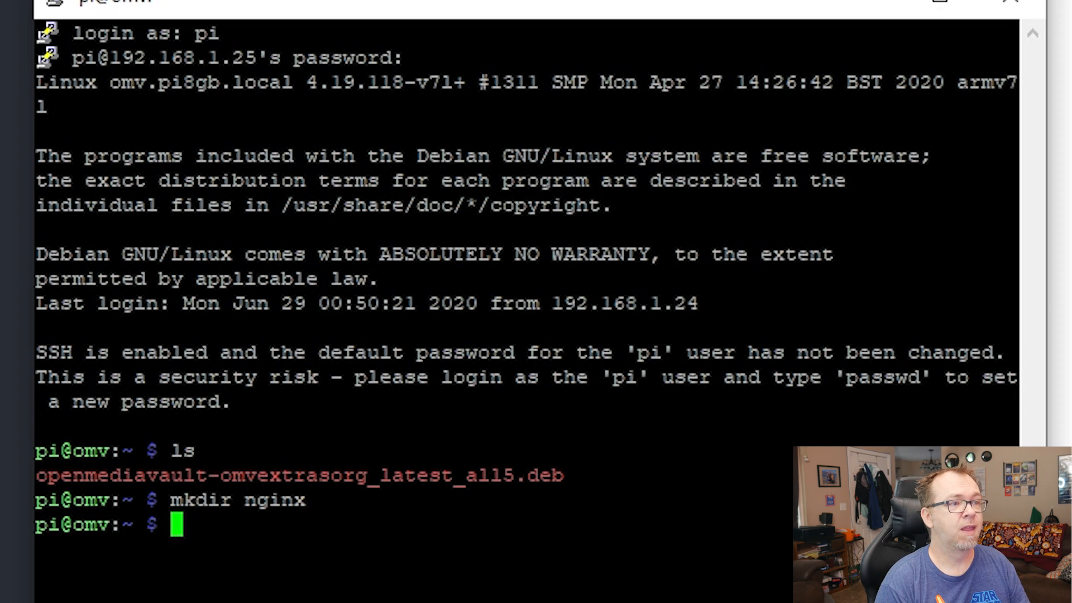
{"action": "type", "text": "cd"}
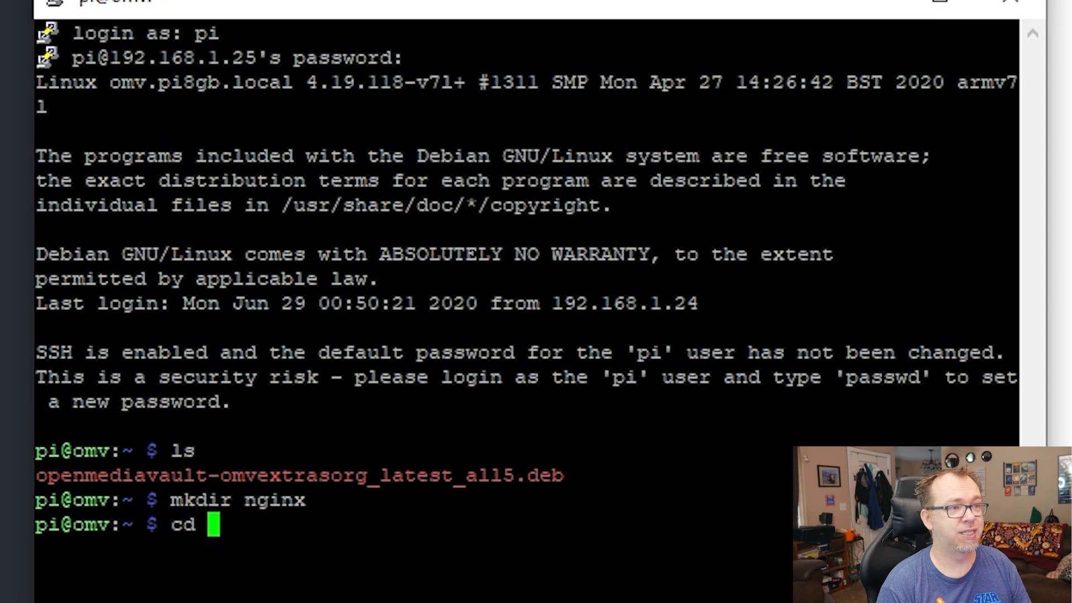
{"action": "type", "text": "nginx/"}
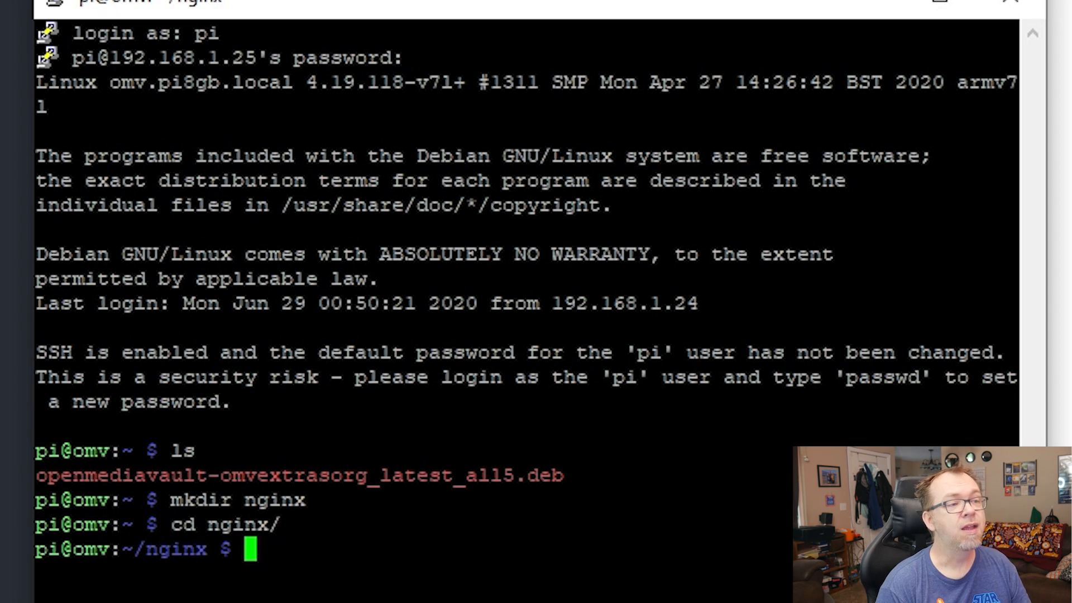
{"action": "type", "text": "nano"}
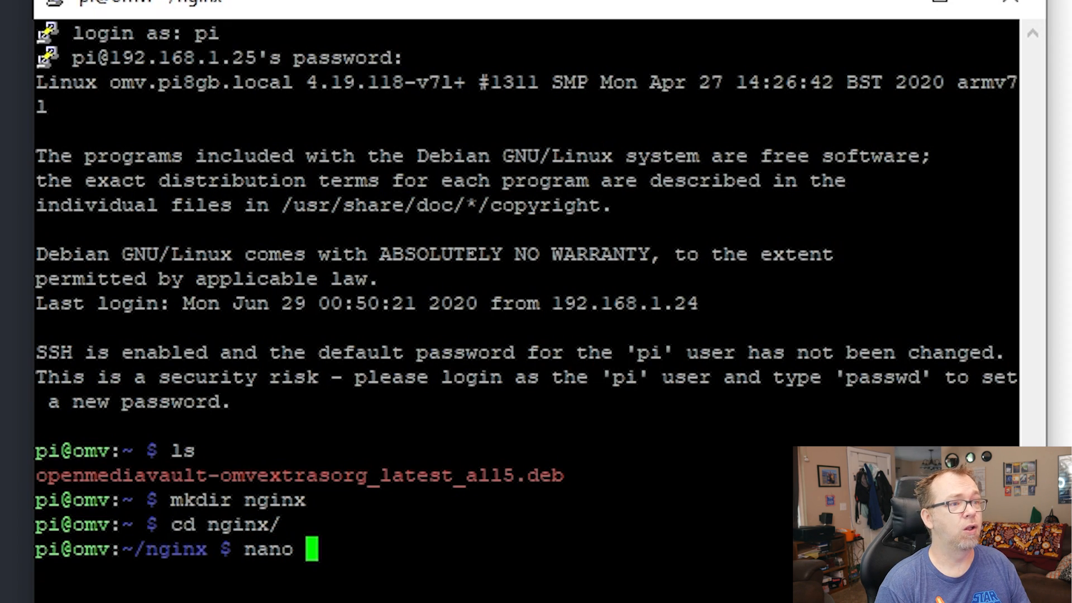
{"action": "type", "text": "config.js"}
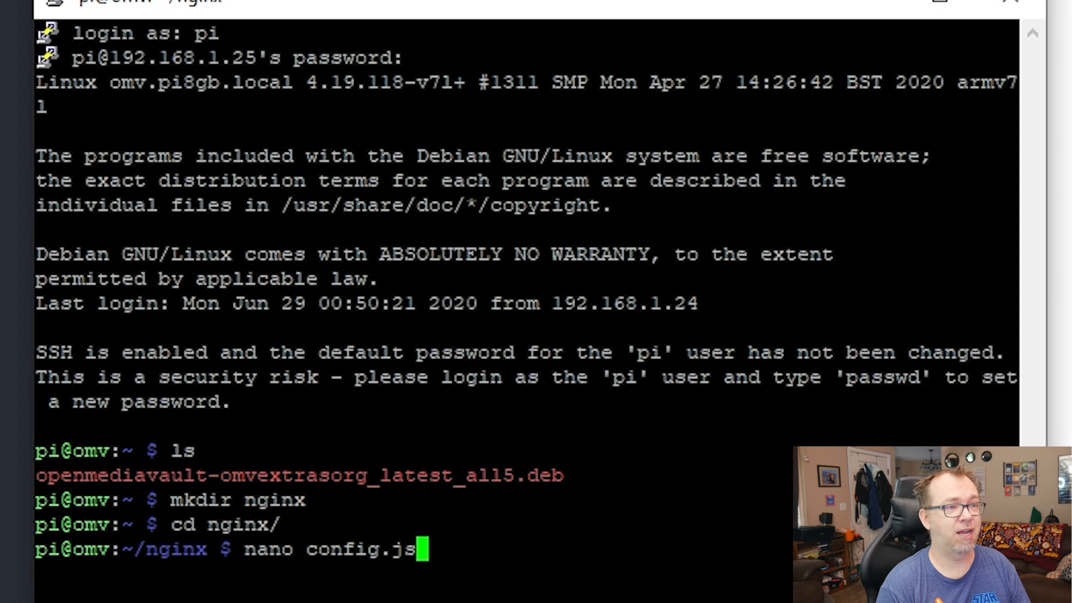
{"action": "type", "text": "on"}
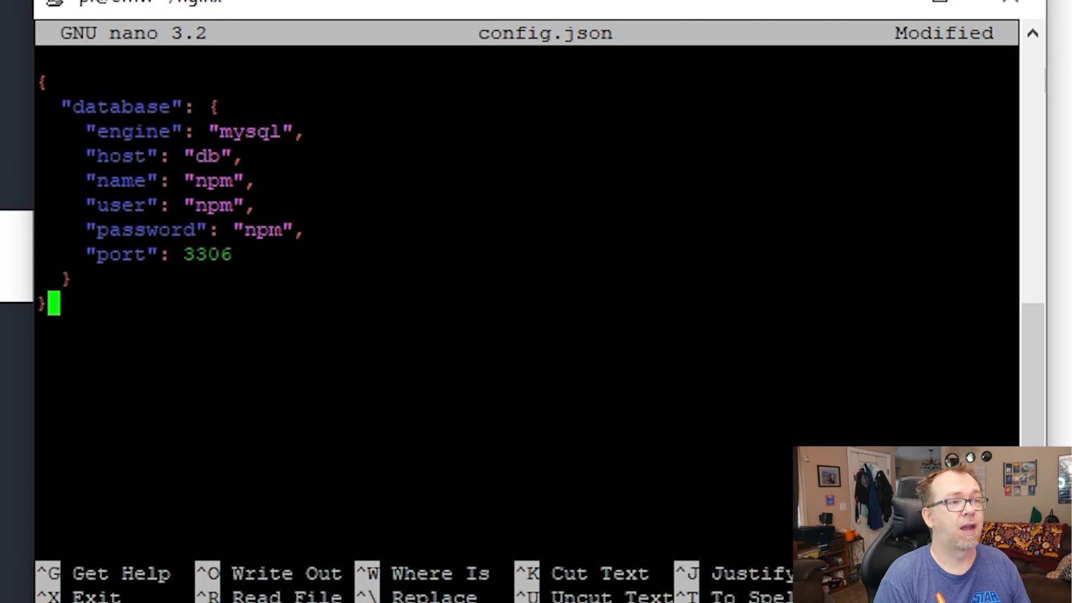
- Save config.json and exit nano back to the shell
{"action": "key", "text": "ctrl+x"}
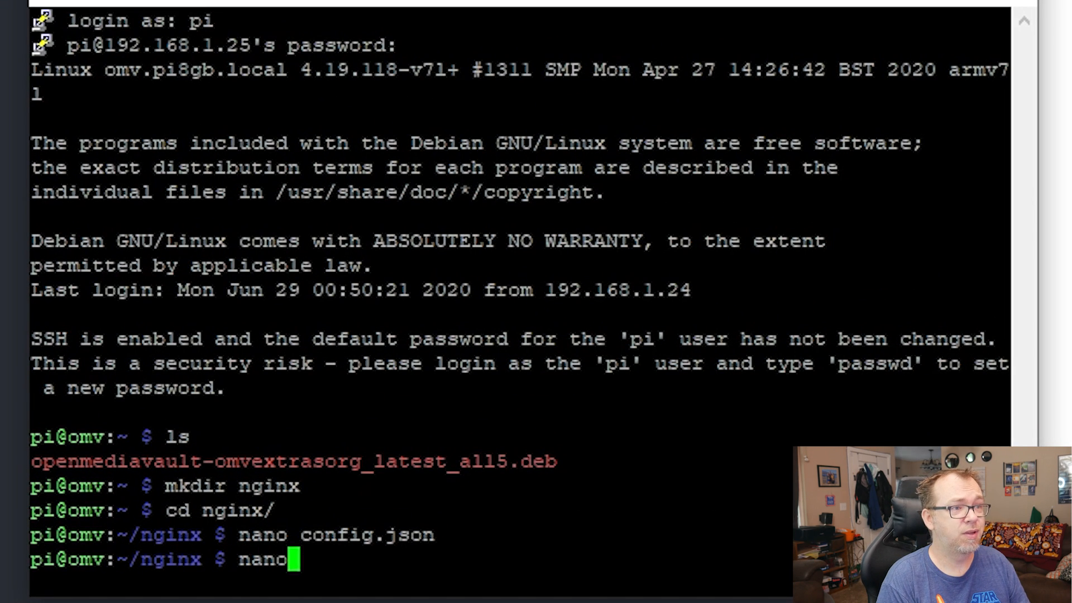
- Write docker-compose.yml with db image yobasystems/alpine-mariadb:latest, checking ports, and begin saving
{"action": "type", "text": "dock"}
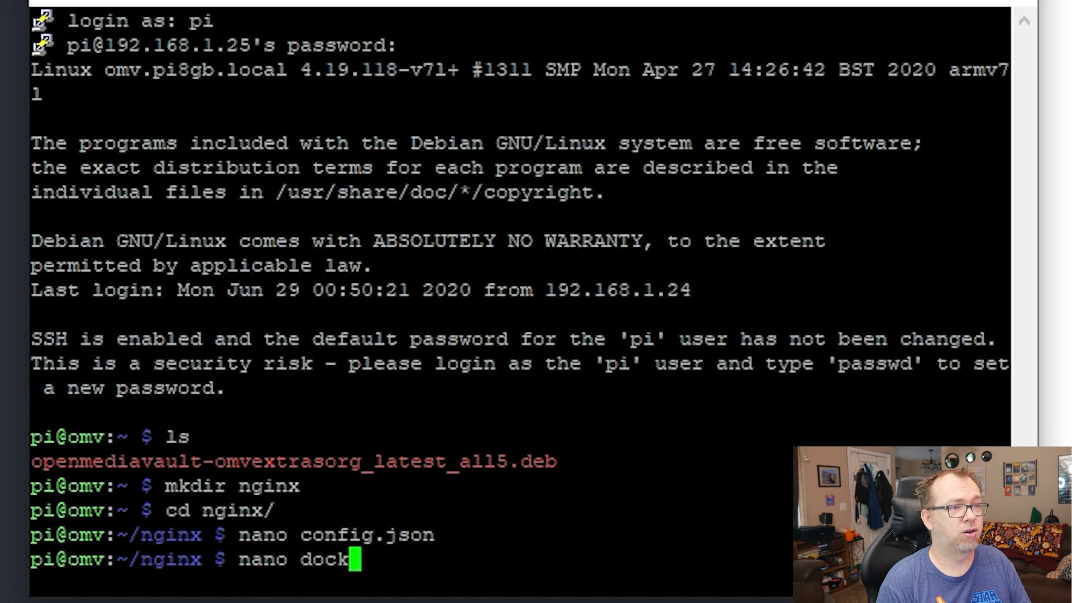
{"action": "type", "text": "er-compose.yml"}
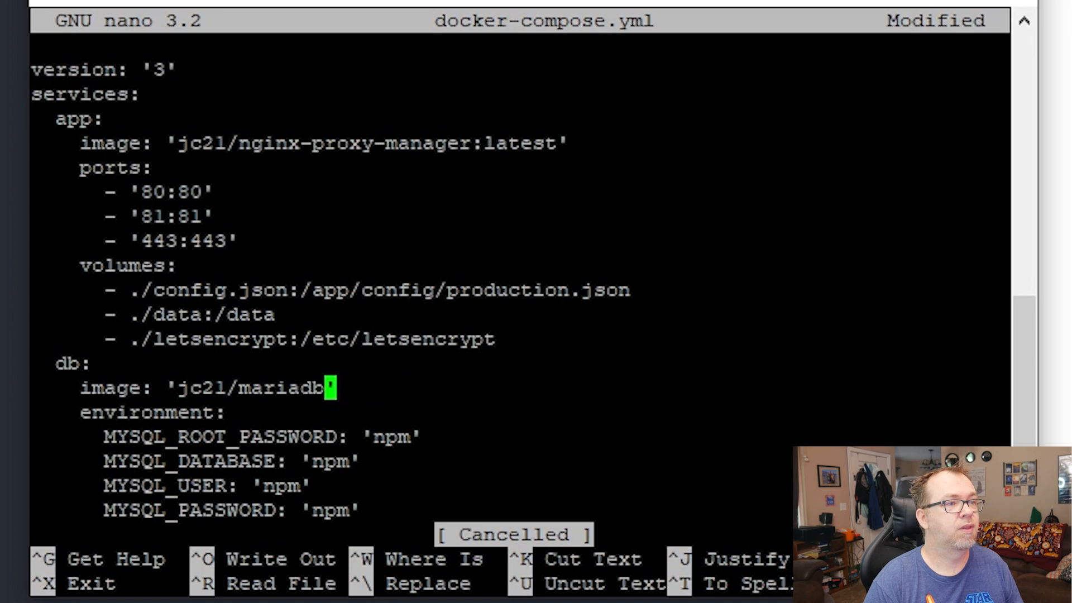
{"action": "type", "text": "yobasystems/alpine-mariadb:latest"}
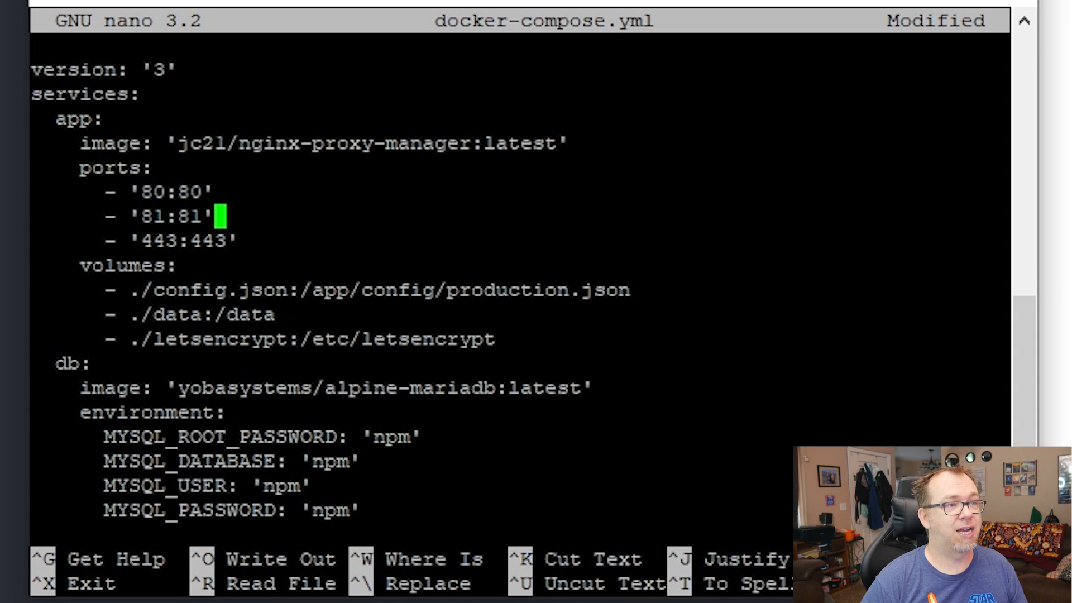
{"action": "key", "text": "Down"}
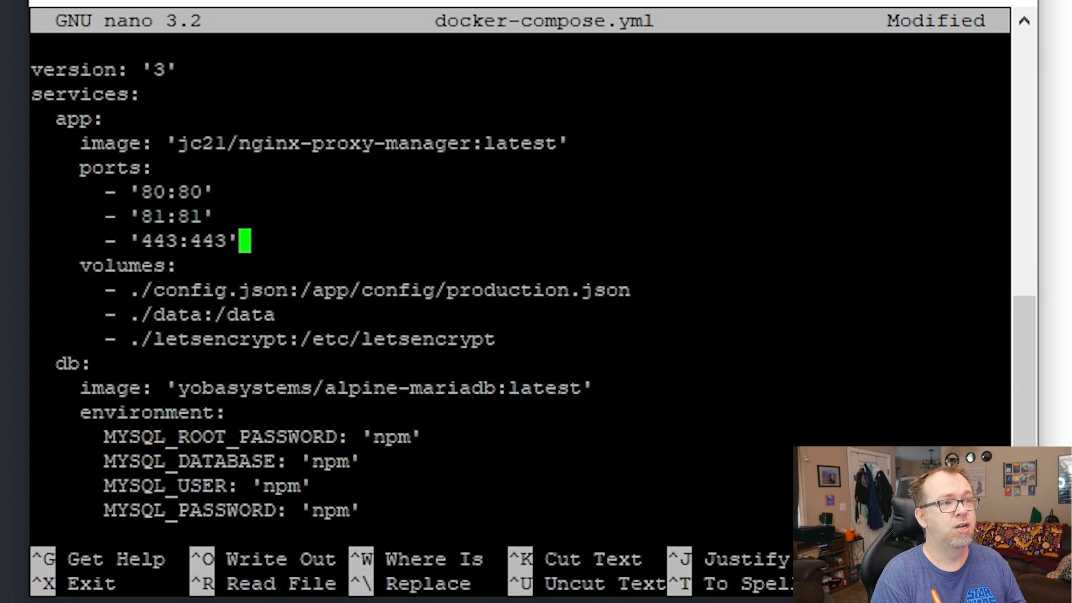
{"action": "key", "text": "ctrl+c"}
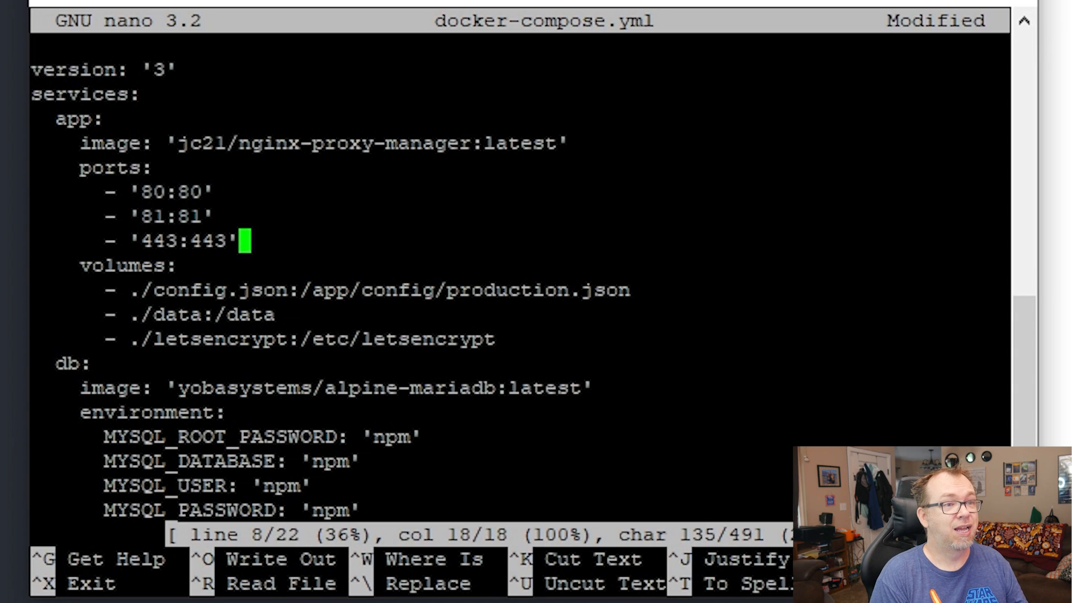
{"action": "key", "text": "ctrl+o"}
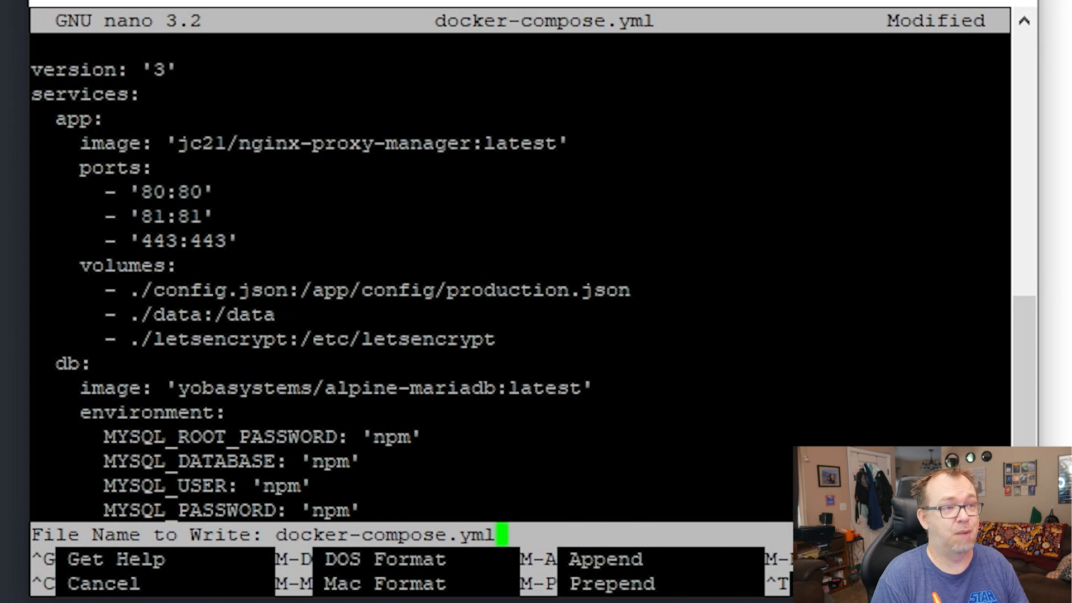
- Save docker-compose.yml, run docker-compose up, and list the folder contents
{"action": "key", "text": "Enter"}
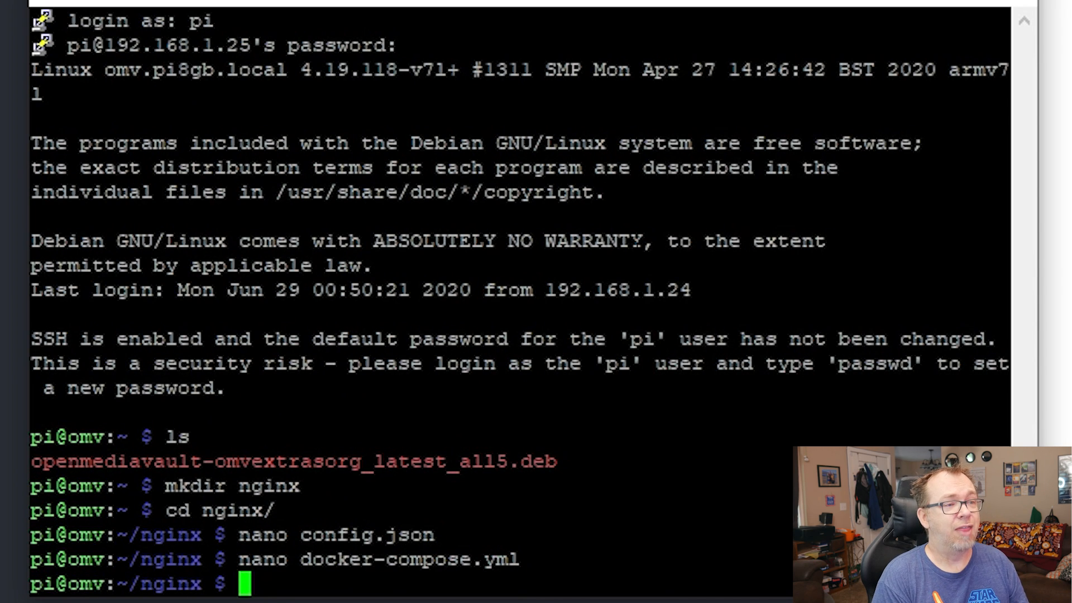
{"action": "type", "text": "docker-compose up -d"}
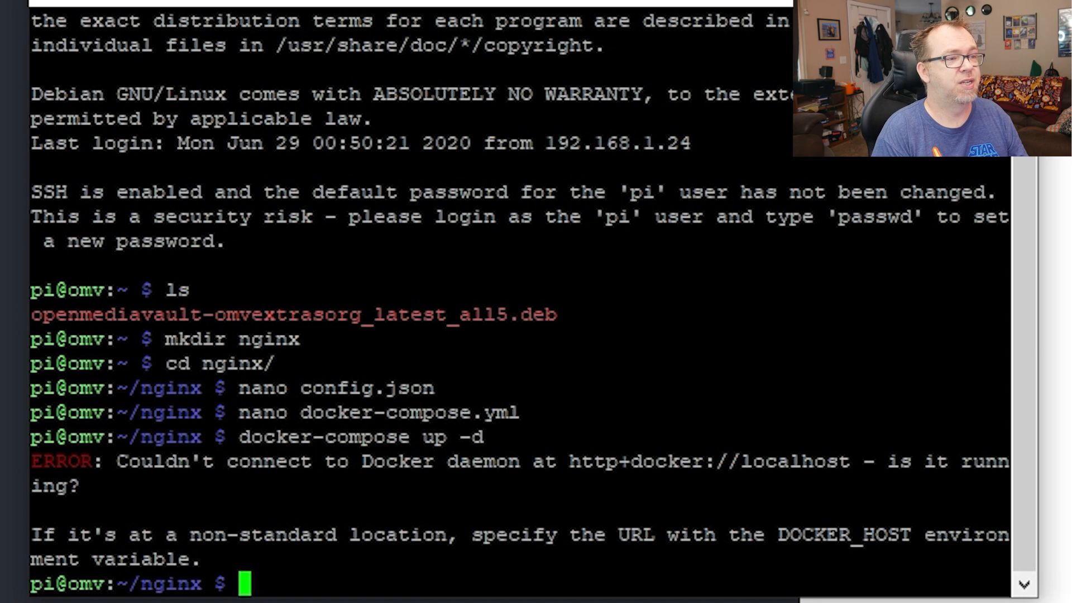
{"action": "type", "text": "ls"}
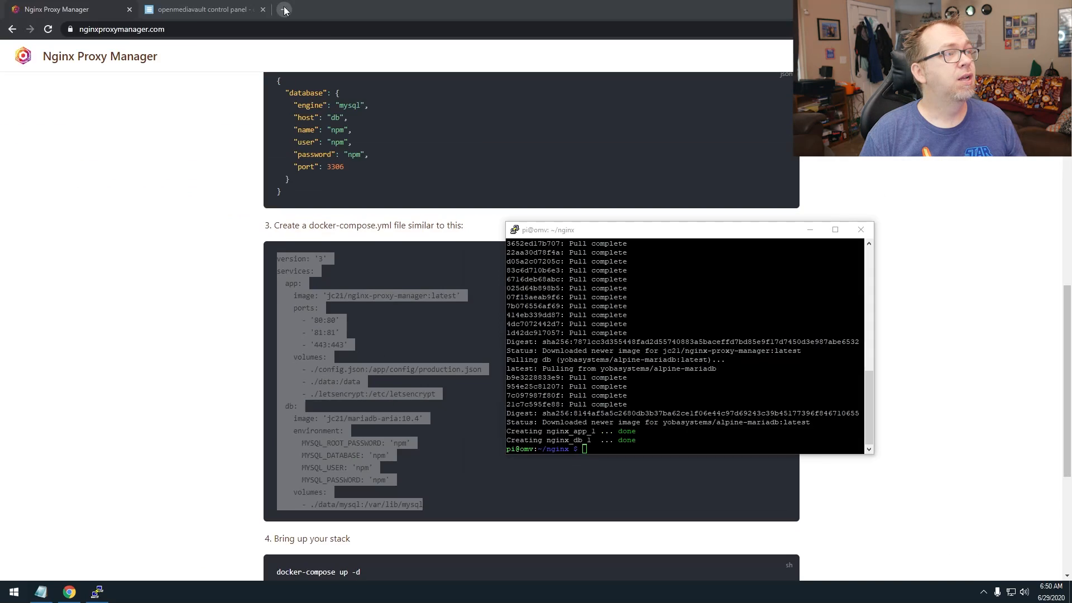
- Switch to the Portainer tab and log back in as admin
{"action": "left_click", "coordinate": [418, 9]}
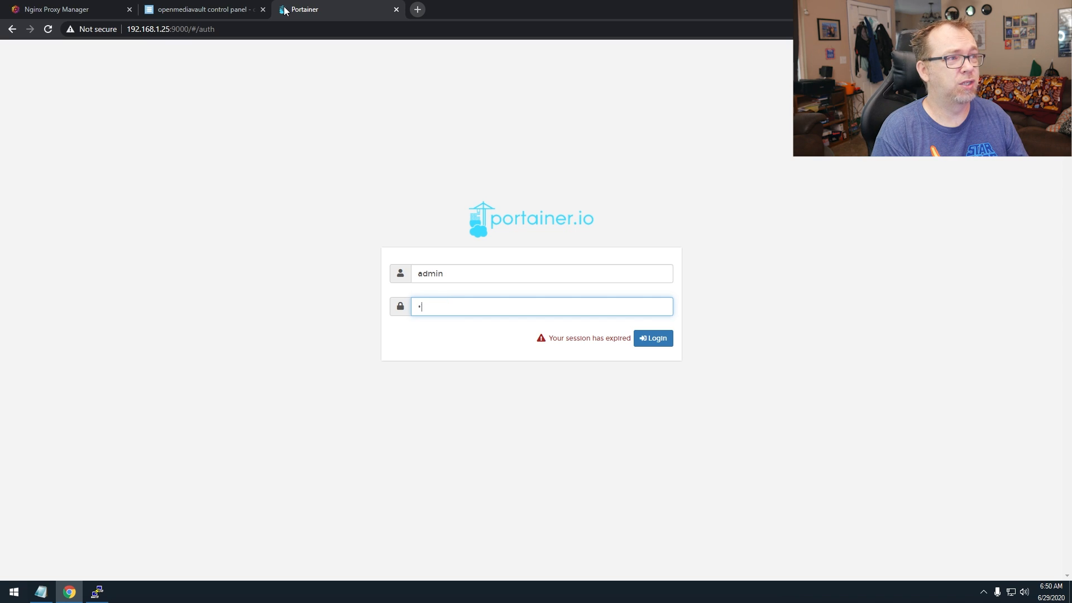
{"action": "left_click", "coordinate": [651, 338]}
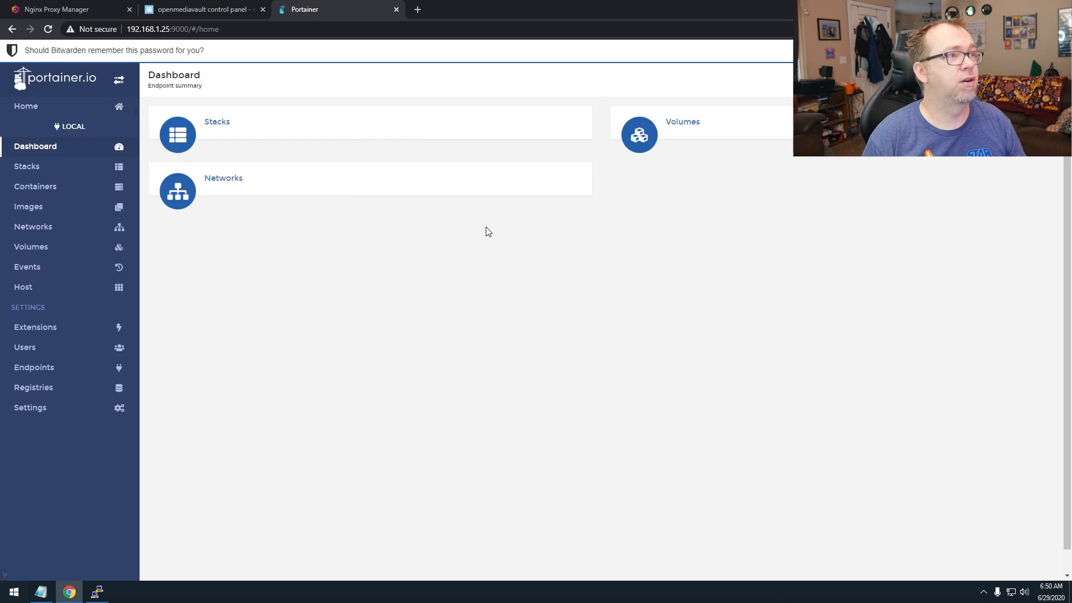
- Restart the nginx_app_1 container from the Containers list and view its logs
{"action": "left_click", "coordinate": [34, 186]}
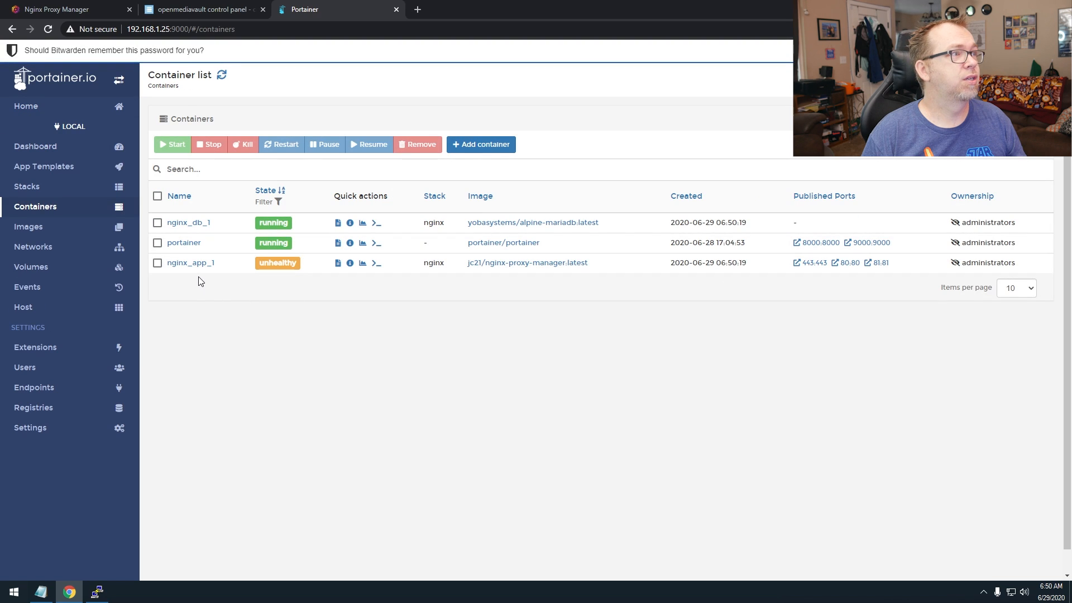
{"action": "left_click", "coordinate": [157, 263]}
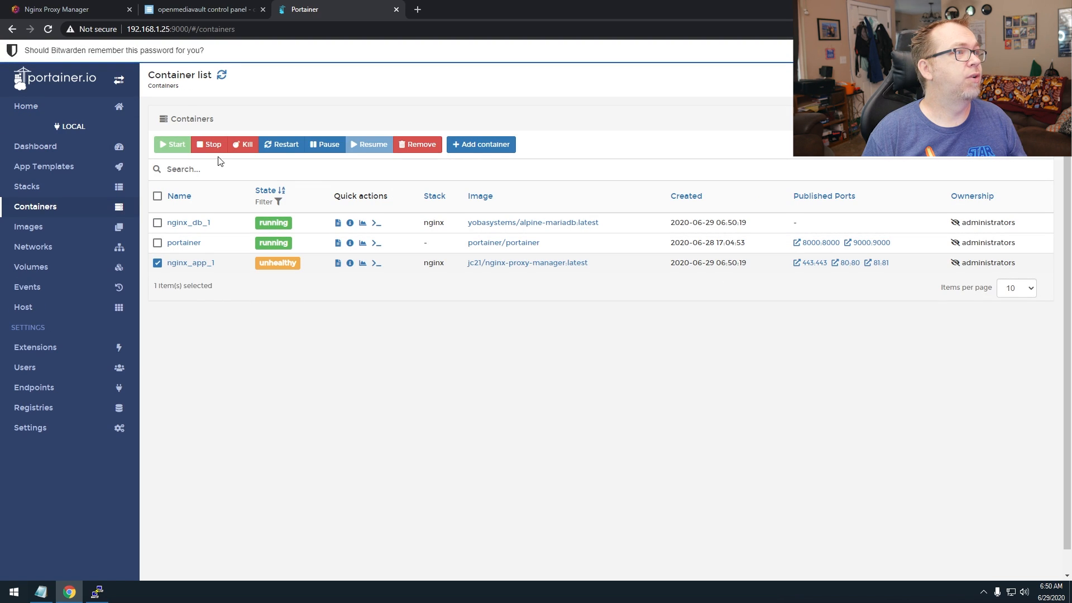
{"action": "left_click", "coordinate": [281, 144]}
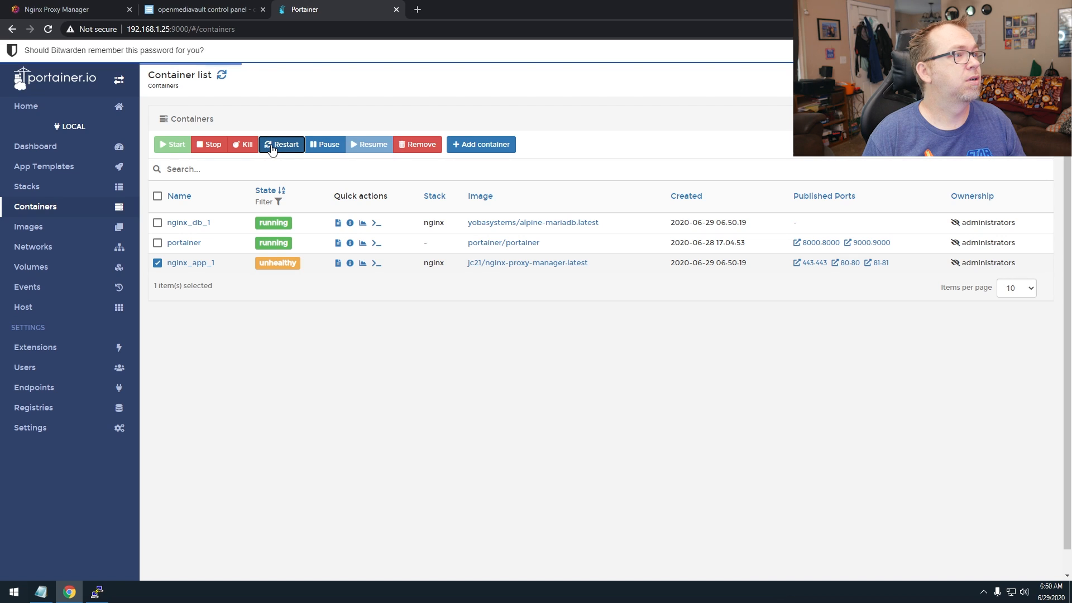
{"action": "left_click", "coordinate": [281, 144]}
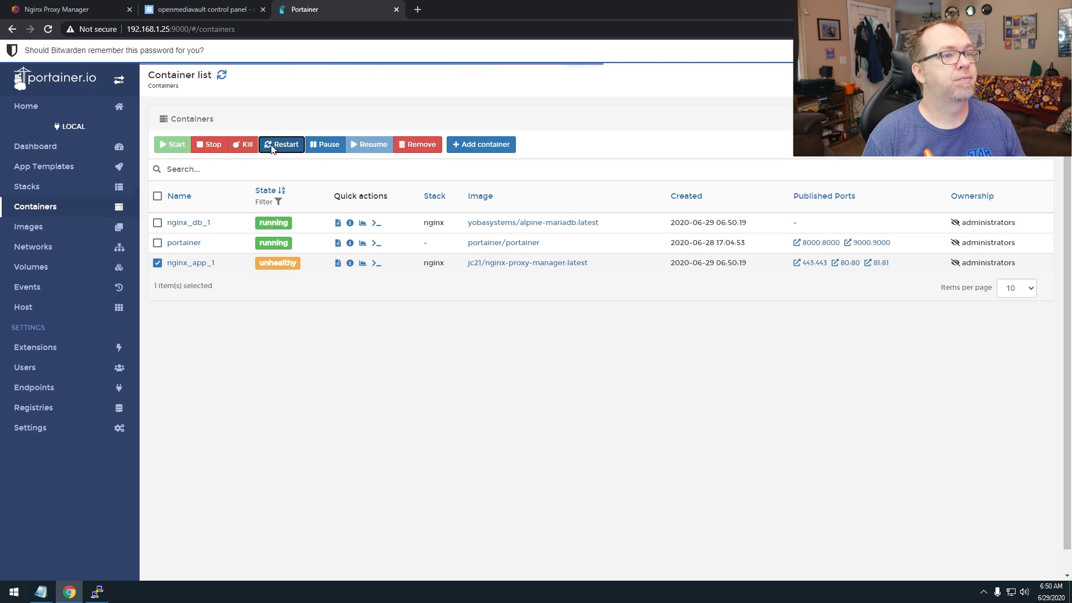
{"action": "left_click", "coordinate": [281, 144]}
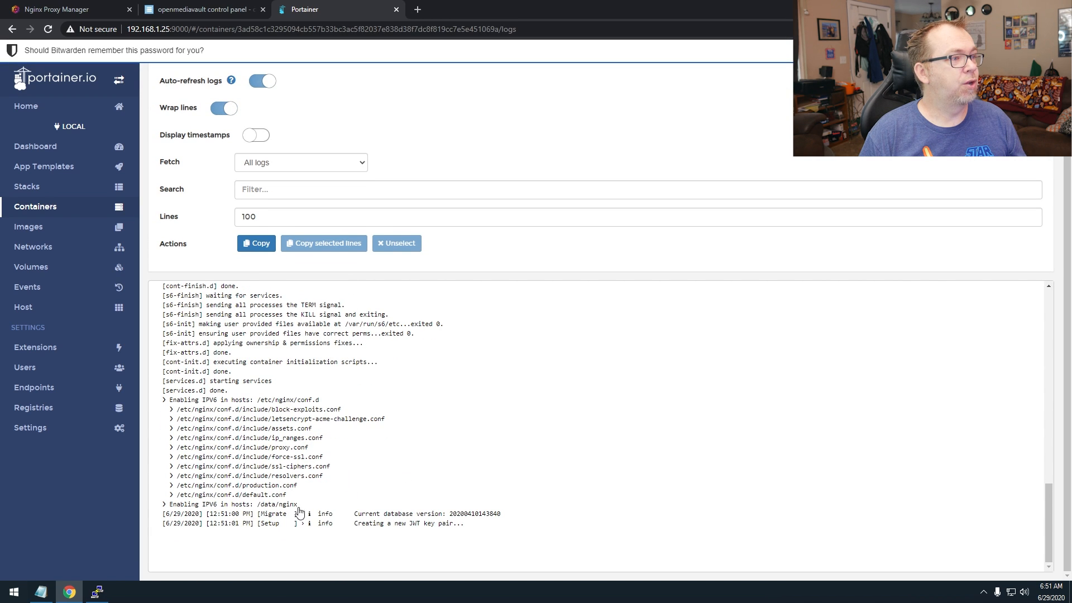
{"action": "mouse_move", "coordinate": [359, 527]}
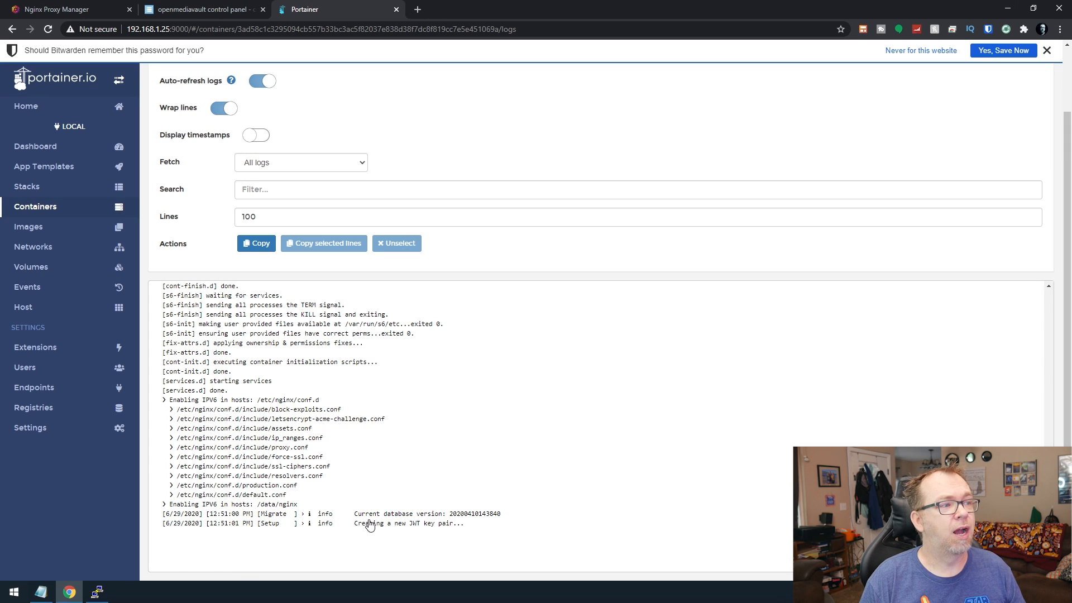
{"action": "mouse_move", "coordinate": [335, 511]}
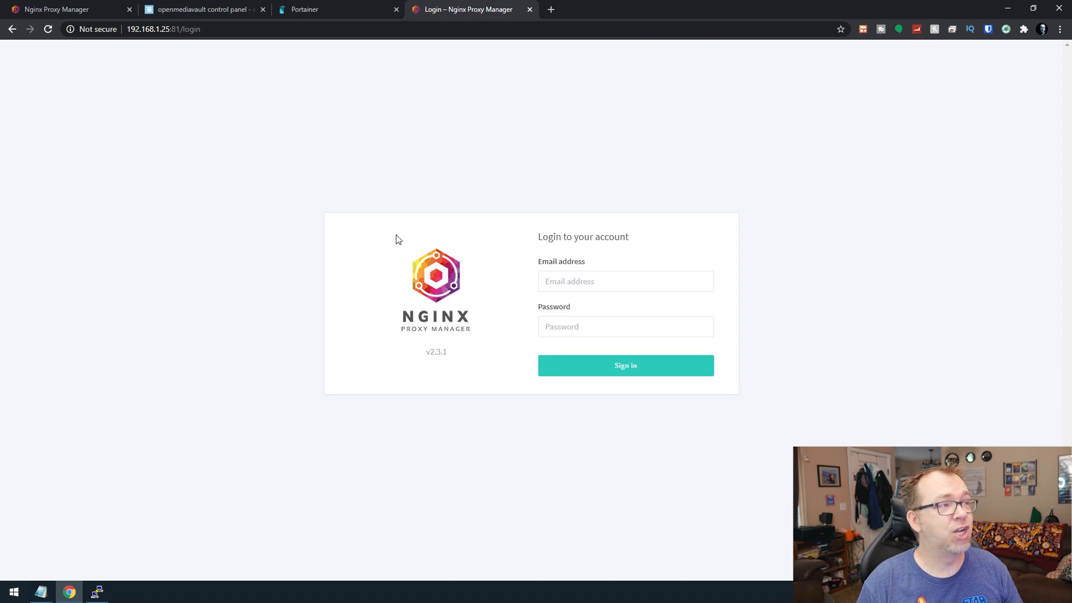
{"action": "left_click", "coordinate": [625, 280]}
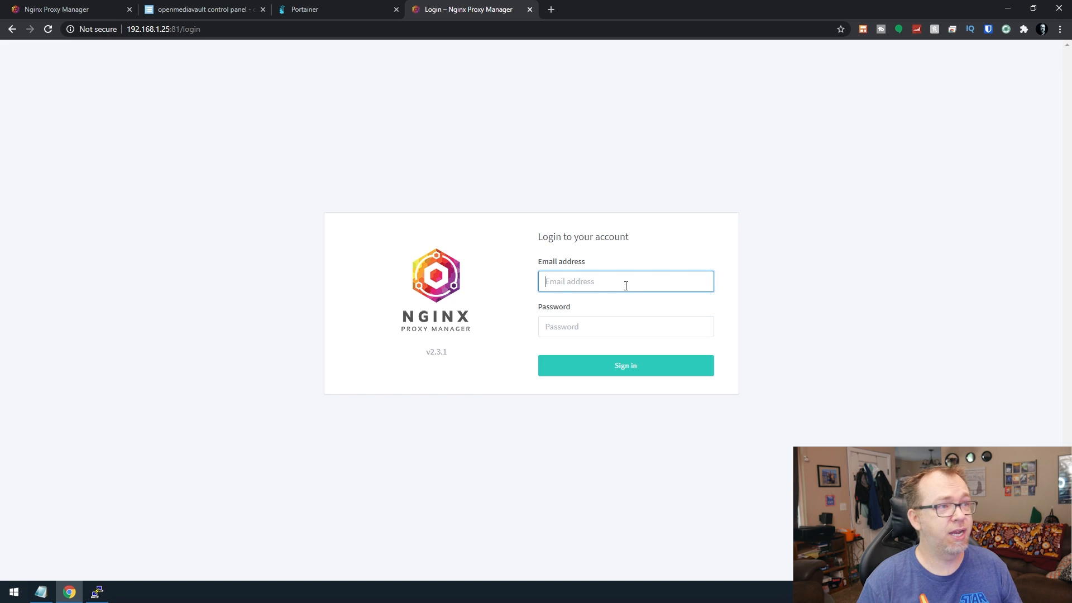
{"action": "type", "text": "a"}
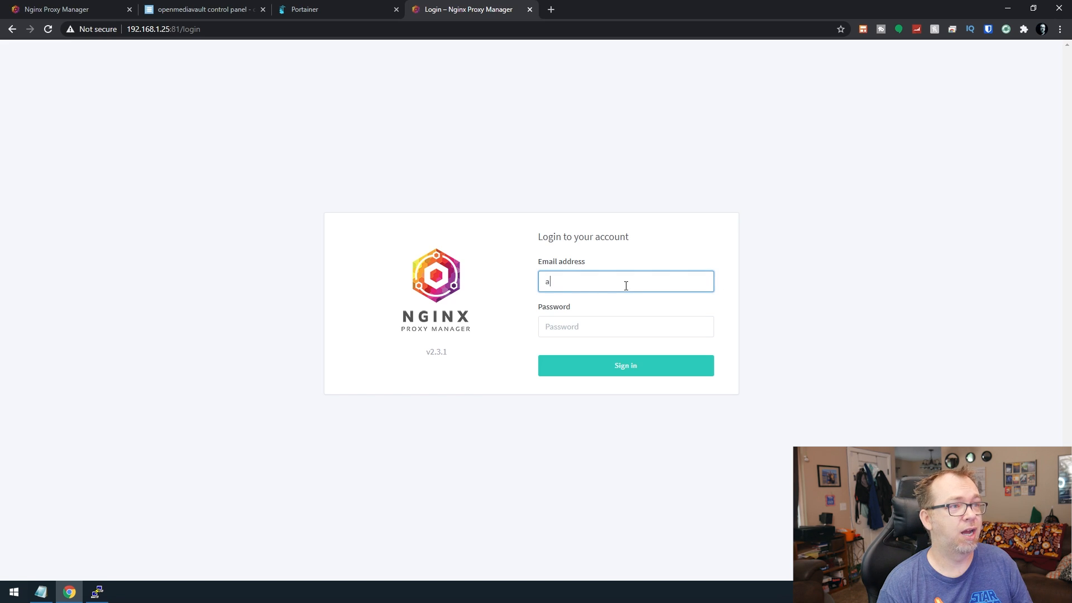
{"action": "type", "text": "dmin@example.com"}
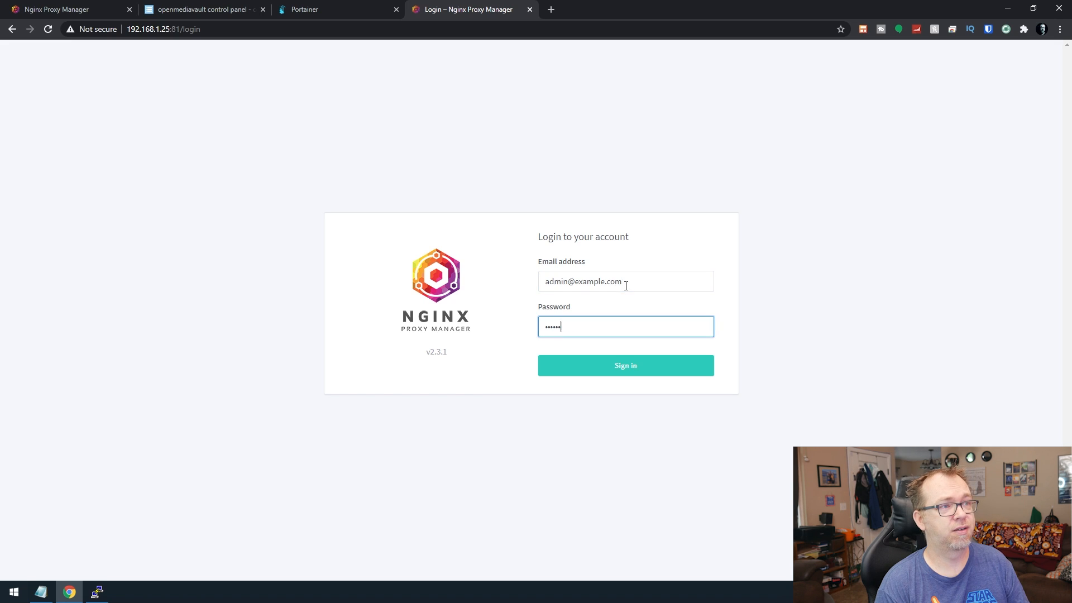
{"action": "left_click", "coordinate": [624, 365]}
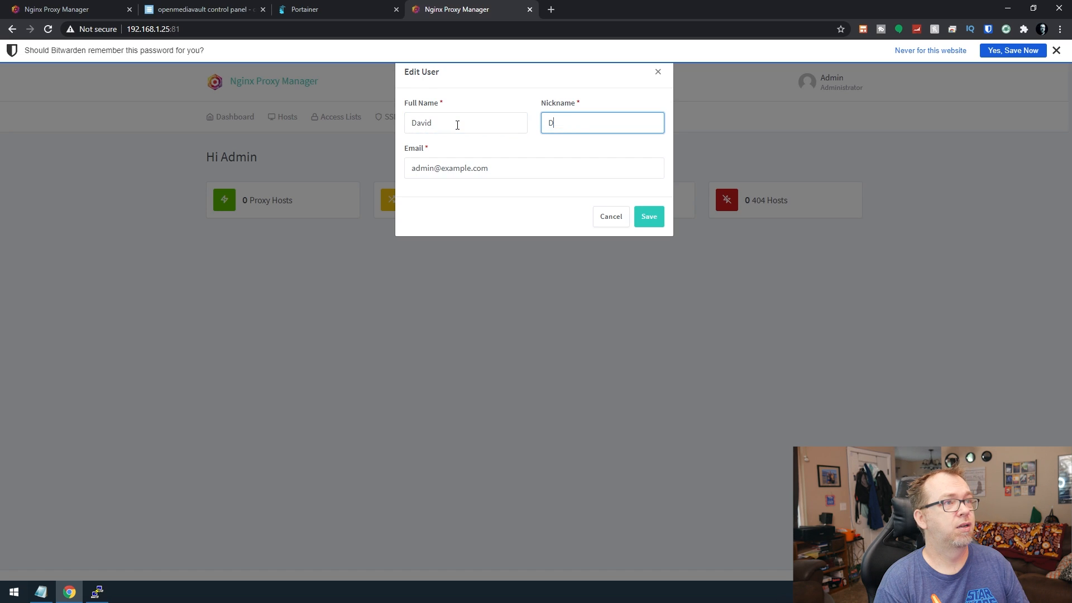
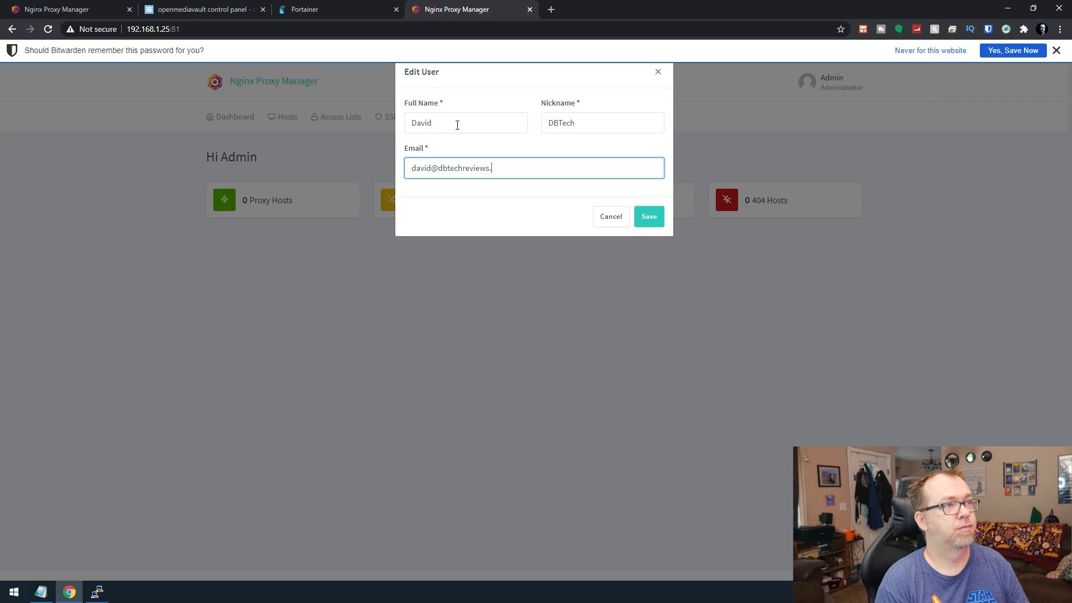
- Type the new admin user details and save them
{"action": "left_click", "coordinate": [647, 216]}
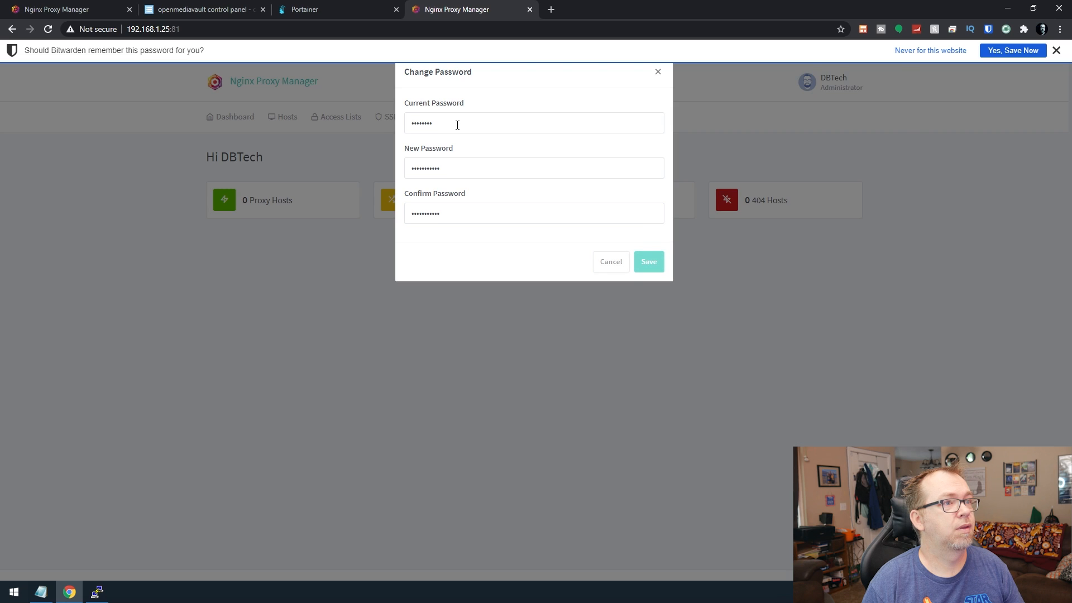
- Save the new administrator password and dismiss the Bitwarden save-password prompt
{"action": "left_click", "coordinate": [647, 261]}
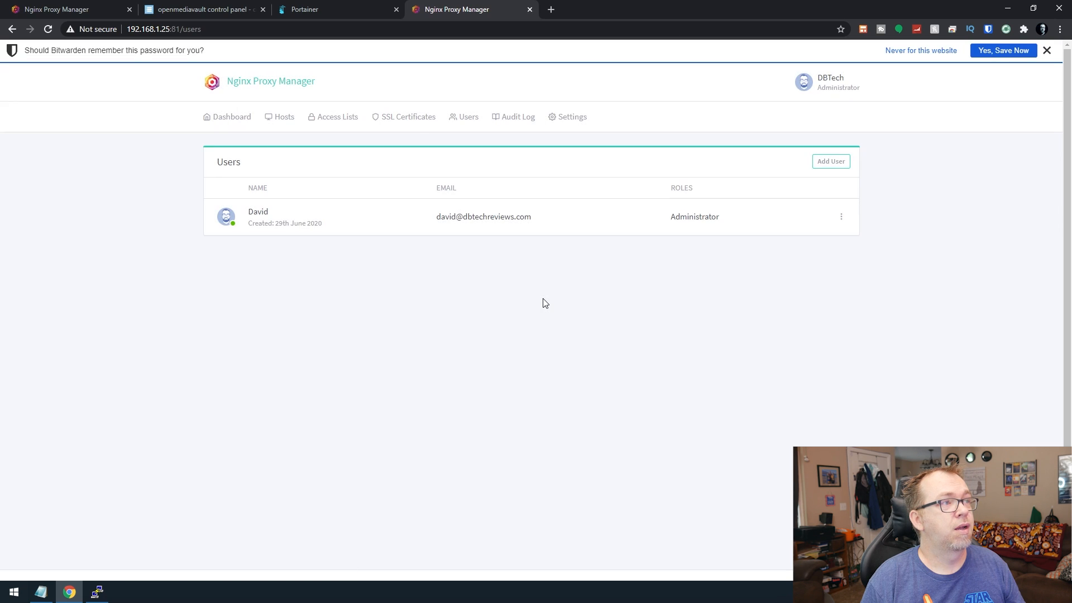
{"action": "left_click", "coordinate": [1047, 50]}
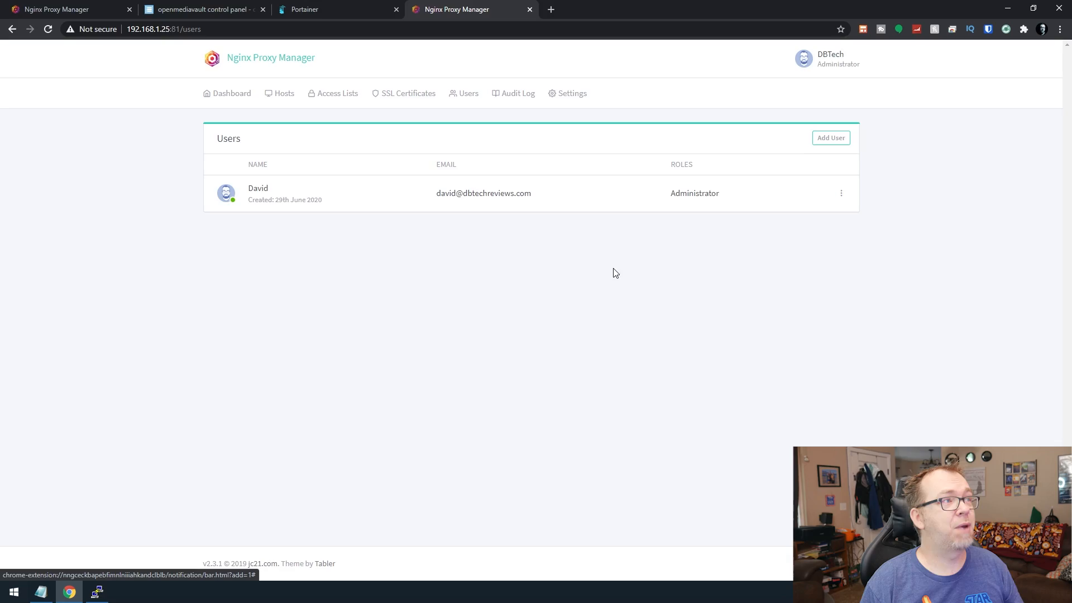